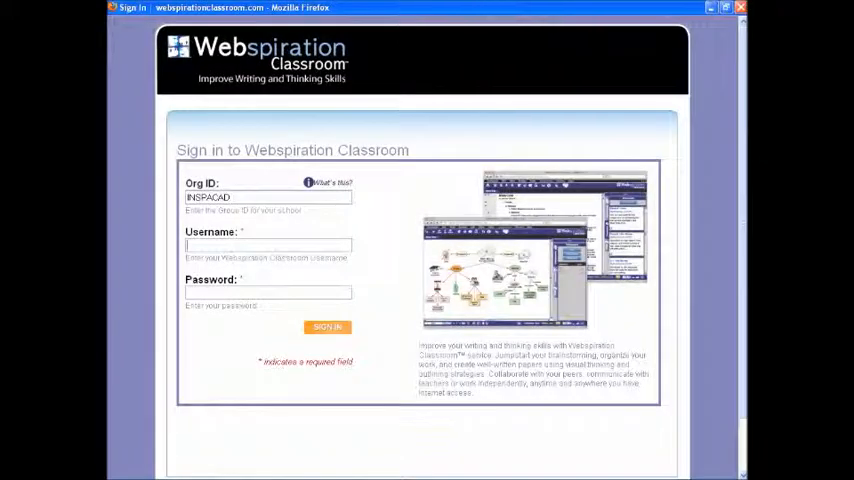
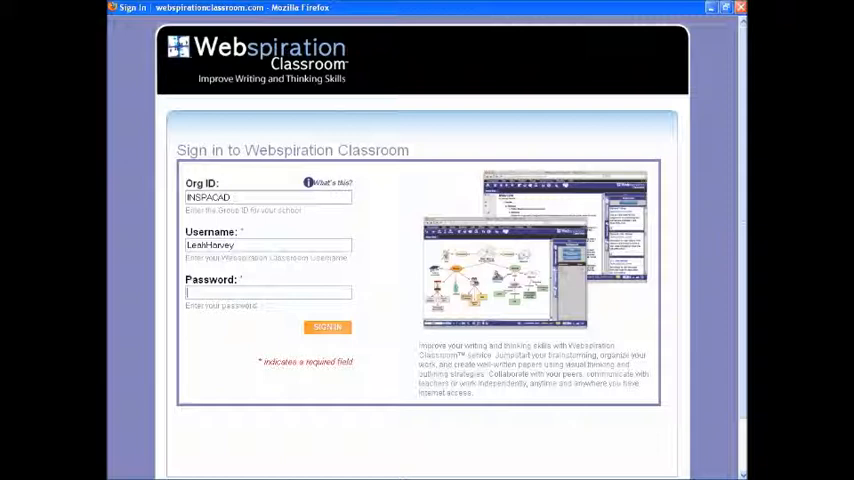
Sign in as user 'Leah' with the account password to reach the student dashboard
{"action": "type", "text": "password"}
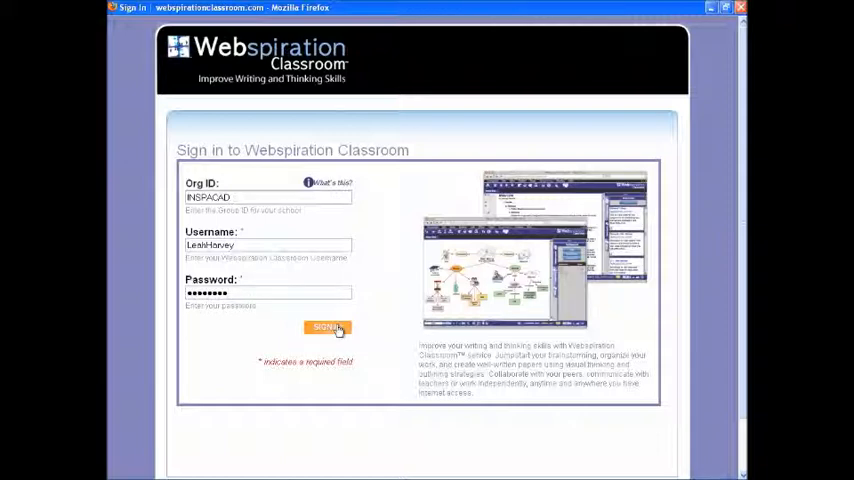
{"action": "left_click", "coordinate": [328, 328]}
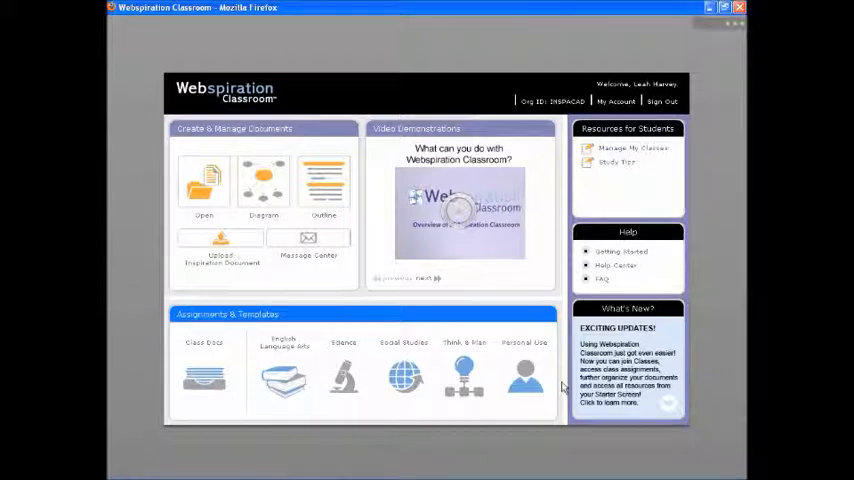
{"action": "mouse_move", "coordinate": [576, 316]}
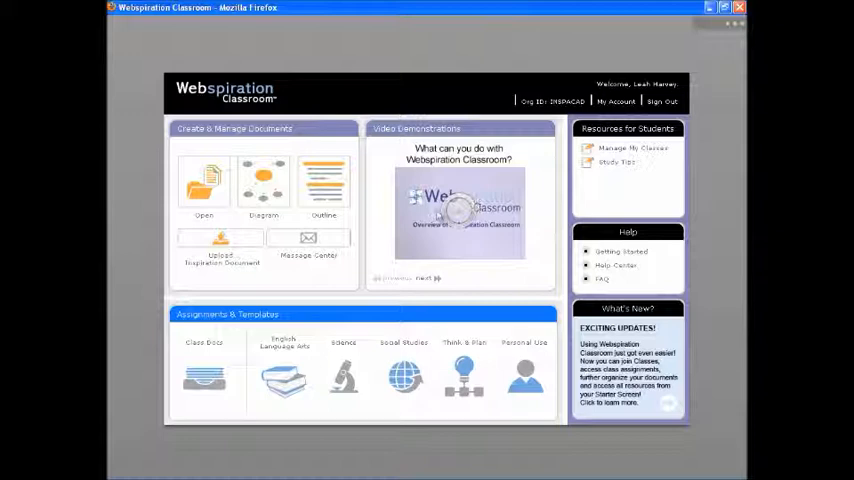
{"action": "mouse_move", "coordinate": [320, 244]}
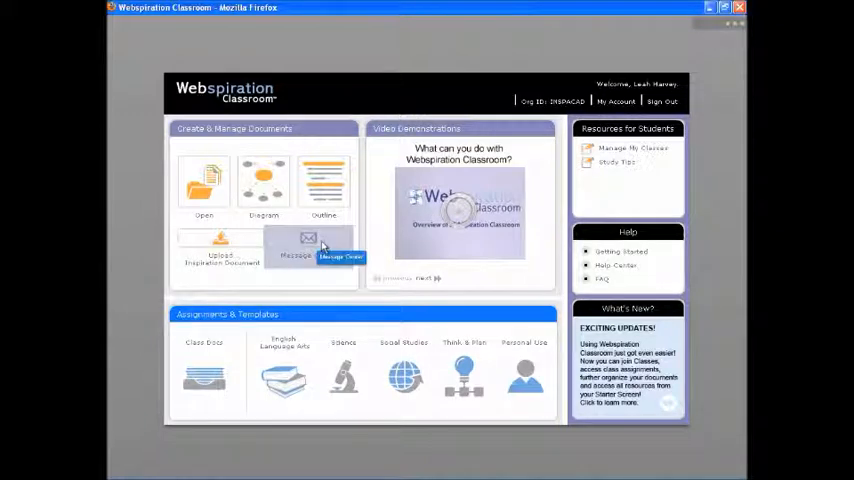
{"action": "left_click", "coordinate": [296, 250]}
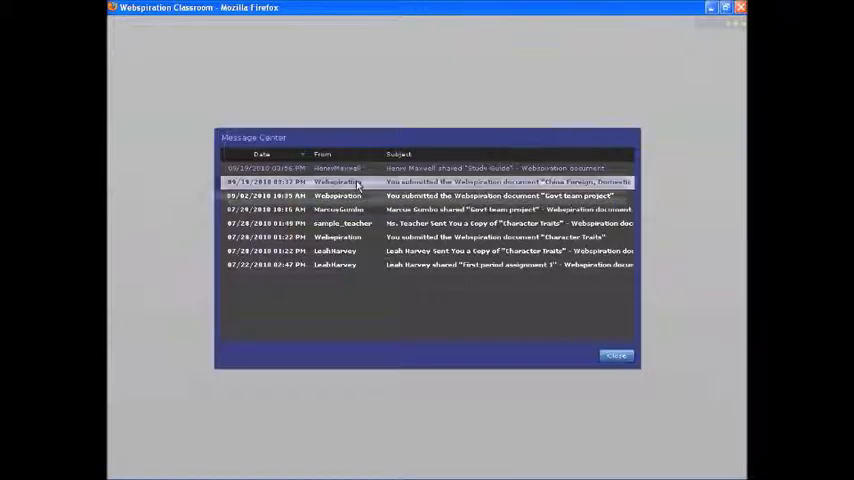
{"action": "double_click", "coordinate": [440, 168]}
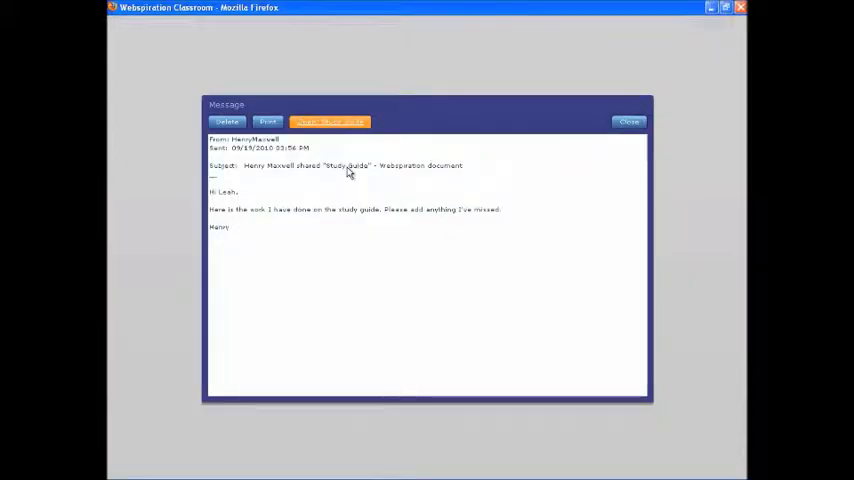
{"action": "left_click", "coordinate": [628, 120]}
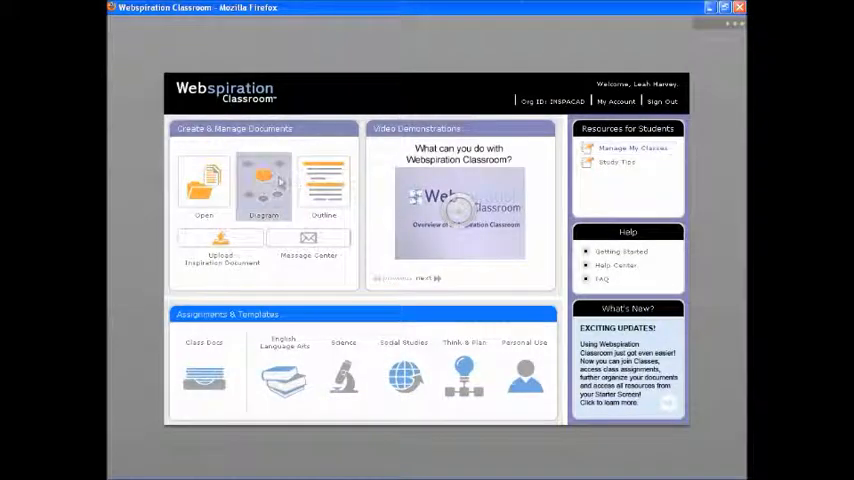
Browse the class's saved documents and expand the 3rd Period - History folder's assignments
{"action": "left_click", "coordinate": [264, 184]}
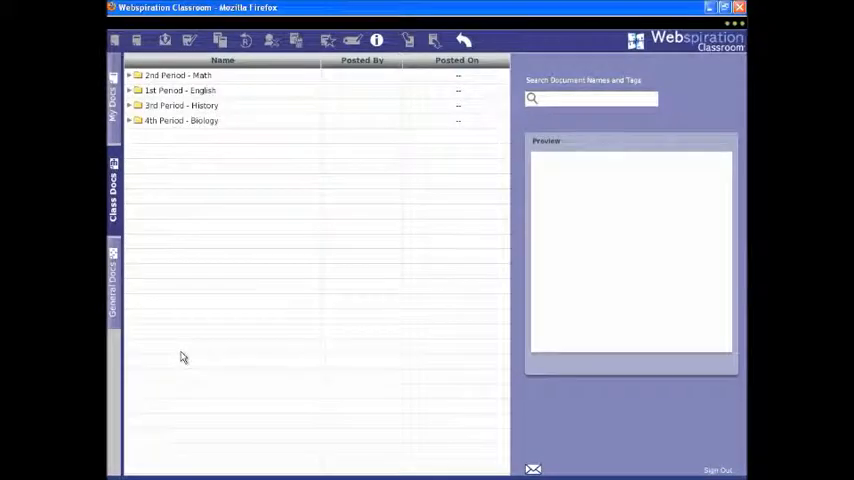
{"action": "mouse_move", "coordinate": [176, 262]}
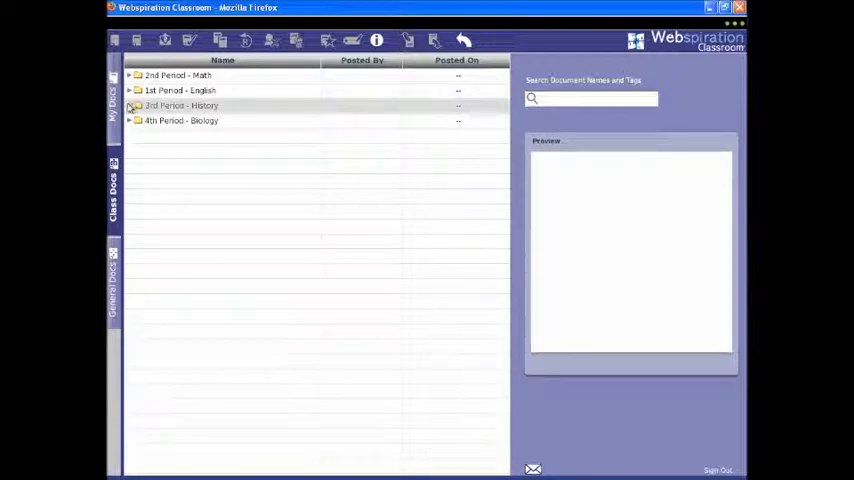
{"action": "left_click", "coordinate": [130, 104]}
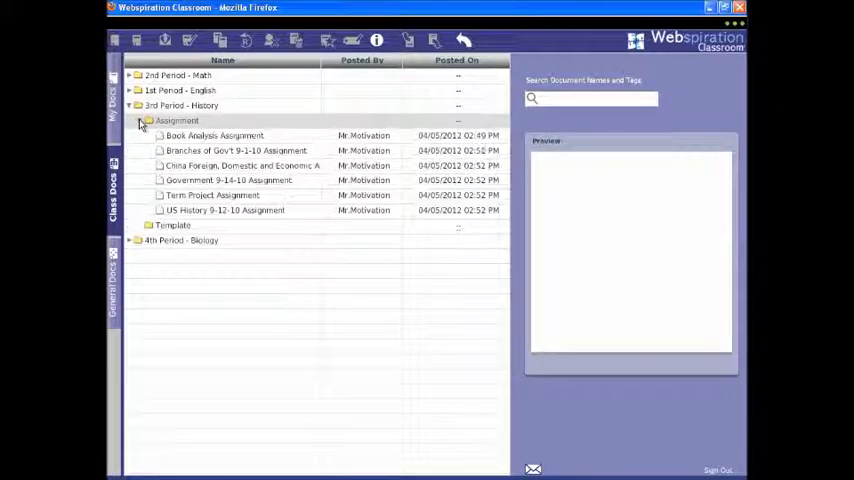
Show the Book Analysis Assignment in the Preview pane, then move on to the group project document
{"action": "left_click", "coordinate": [214, 136]}
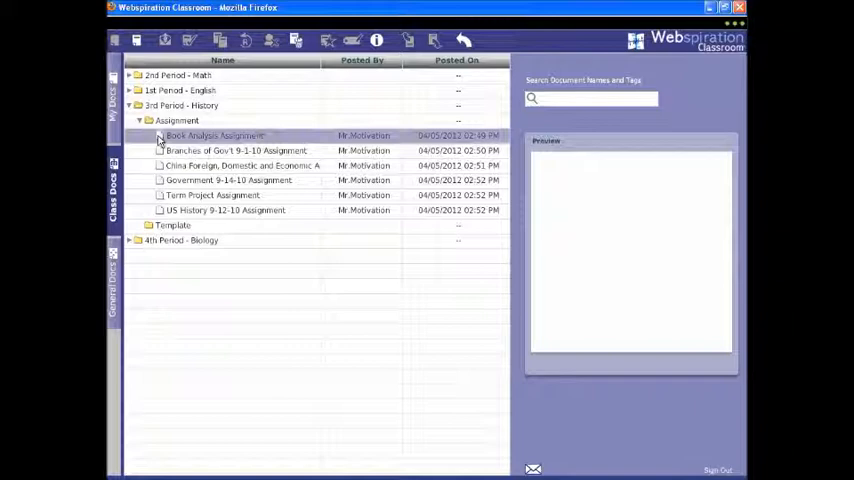
{"action": "left_click", "coordinate": [214, 136]}
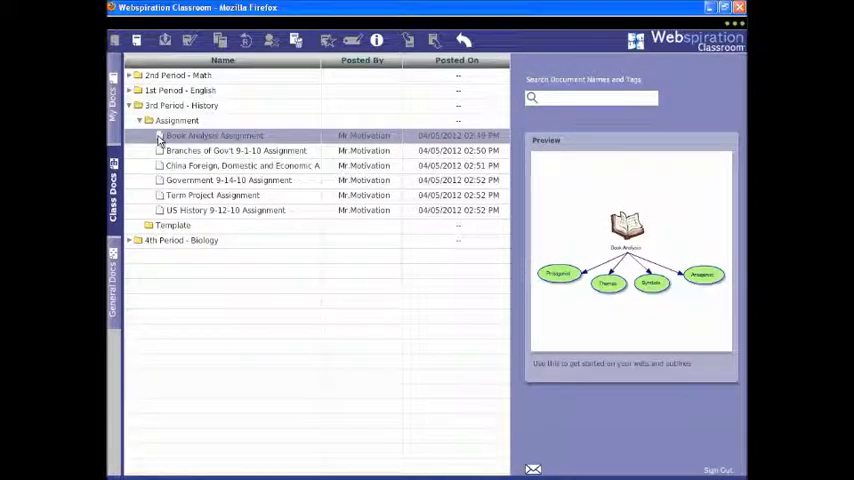
{"action": "left_click", "coordinate": [112, 100]}
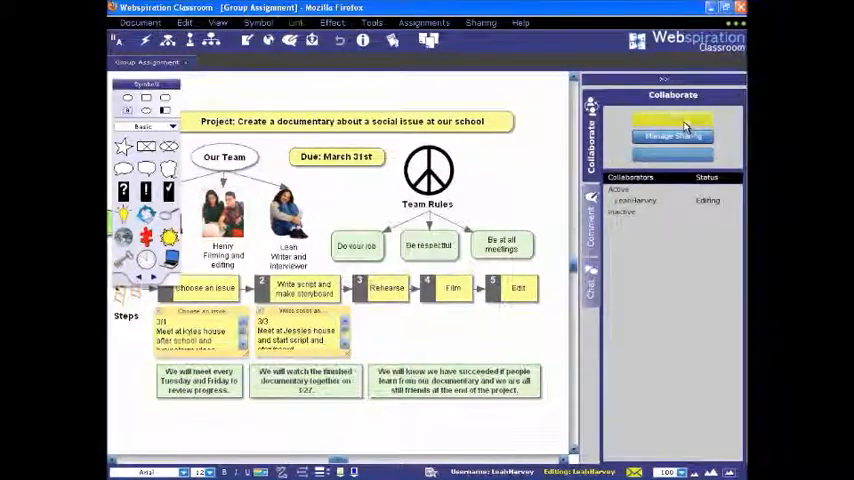
Invite a classmate to the Group Assignment diagram, add them as recipient and change their role
{"action": "left_click", "coordinate": [672, 136]}
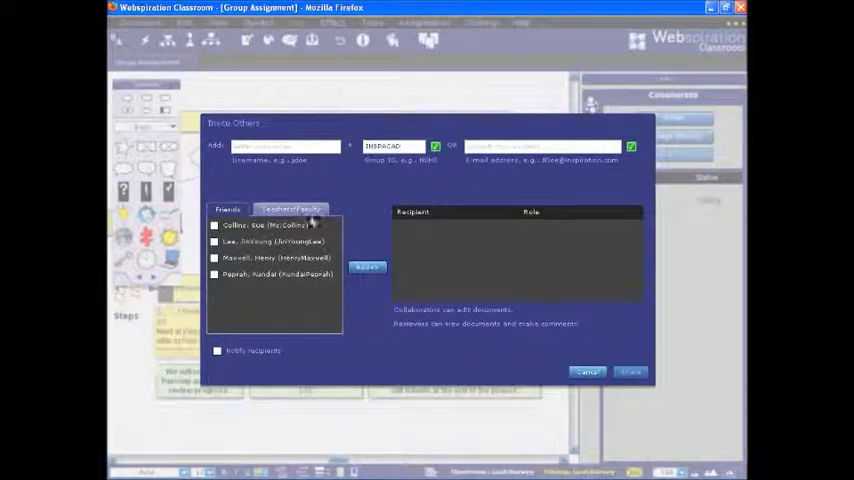
{"action": "left_click", "coordinate": [366, 268]}
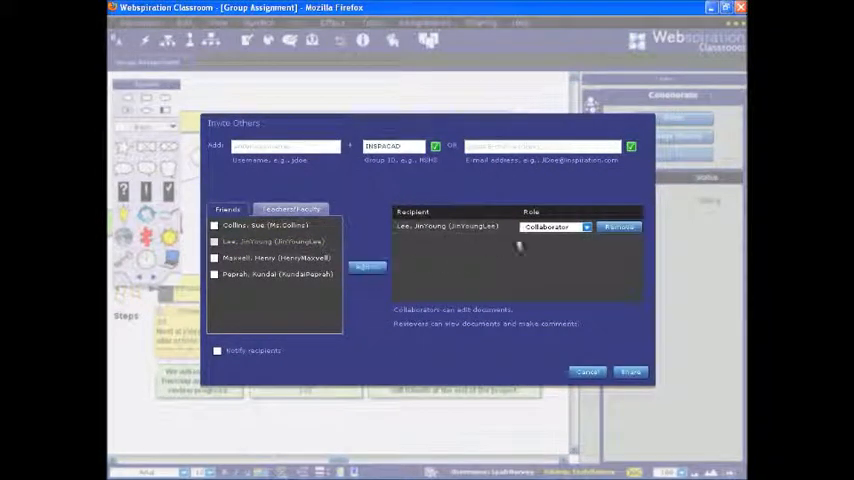
{"action": "left_click", "coordinate": [556, 226]}
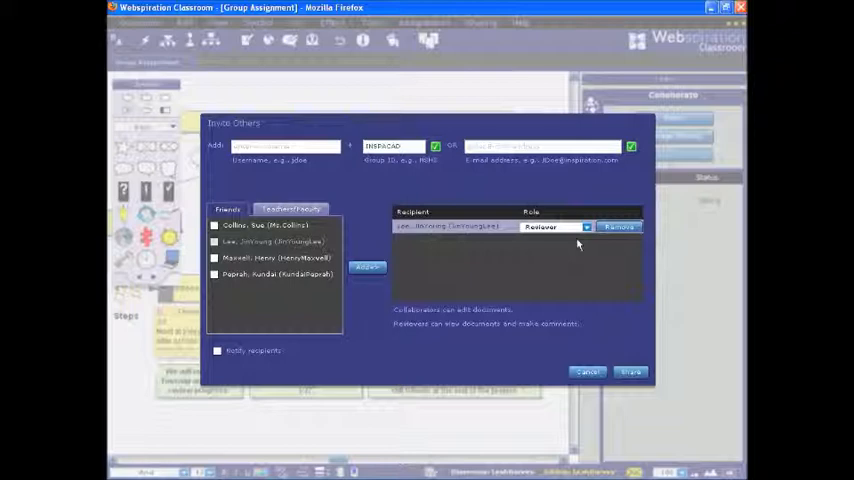
{"action": "left_click", "coordinate": [366, 268]}
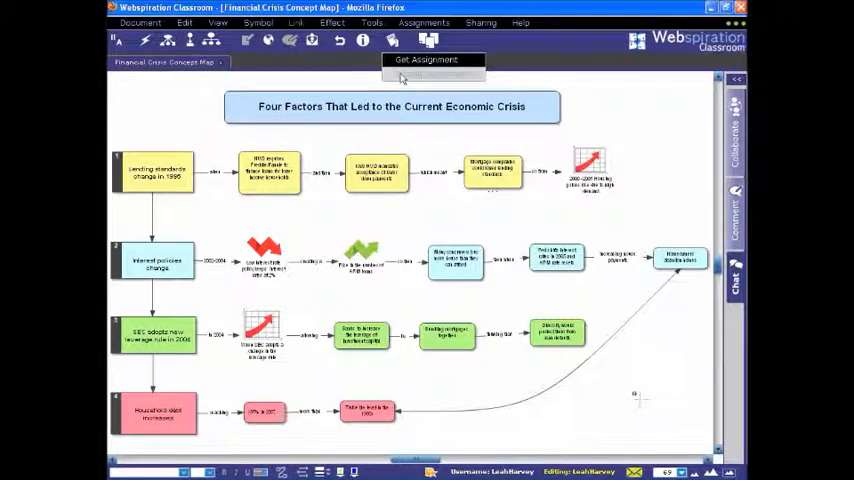
Tick a classmate to invite to the Financial Crisis map, then view its outline and download choices
{"action": "left_click", "coordinate": [426, 60]}
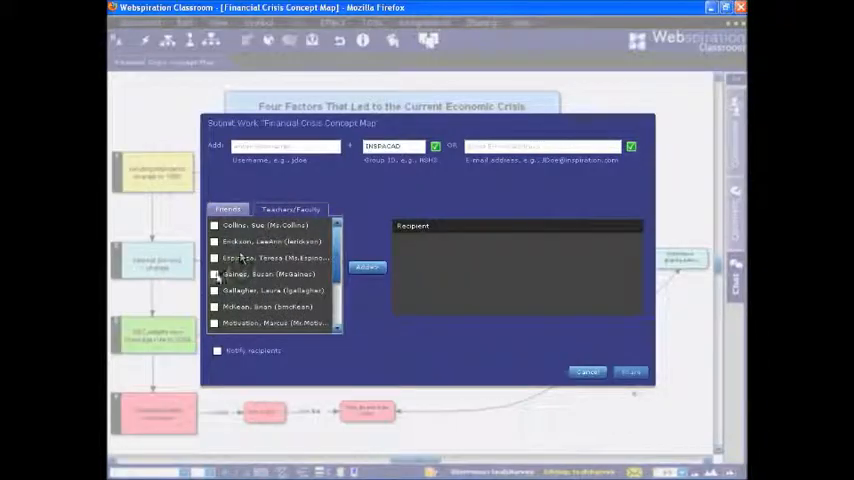
{"action": "left_click", "coordinate": [366, 268]}
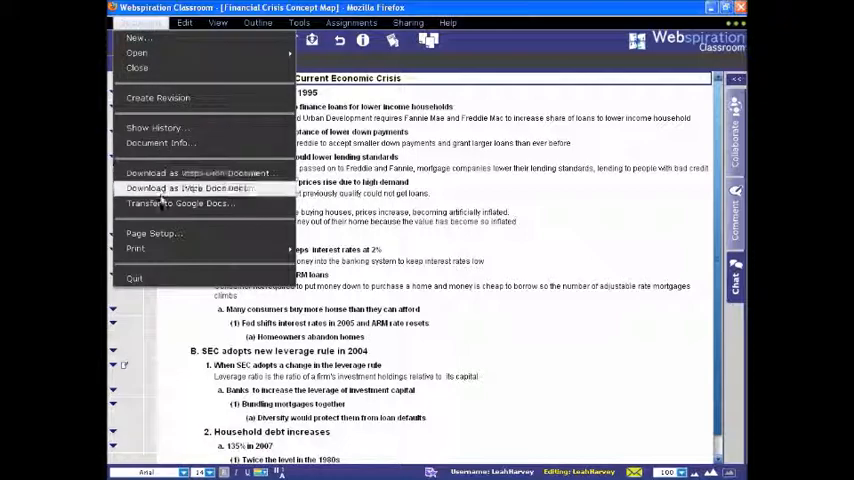
{"action": "left_click", "coordinate": [180, 204]}
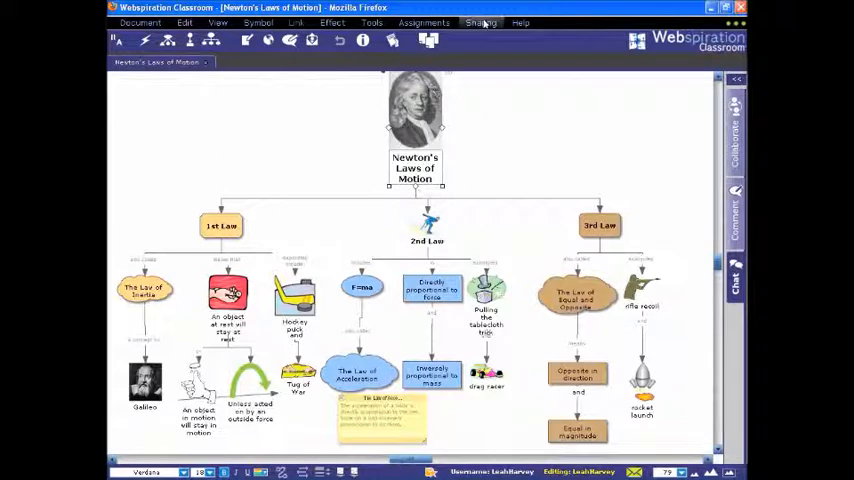
Publish the Newton's Laws of Motion map via Sharing > Publish to a Web Page and confirm Yes
{"action": "left_click", "coordinate": [482, 22]}
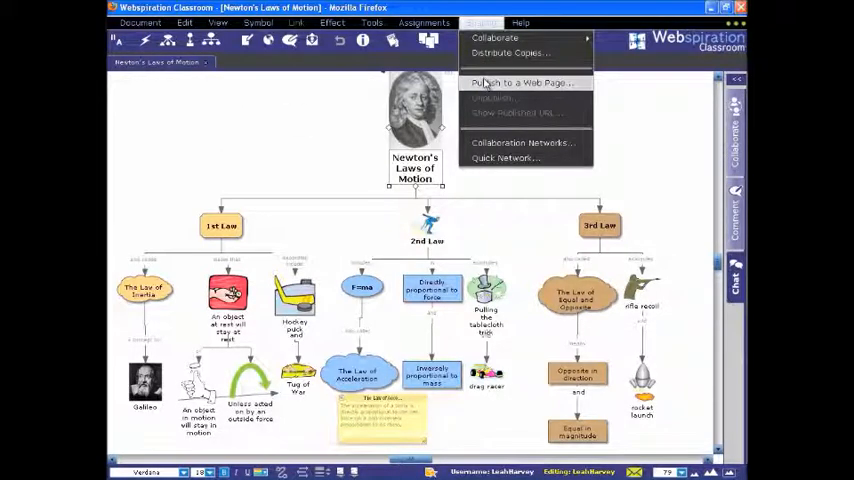
{"action": "left_click", "coordinate": [522, 82]}
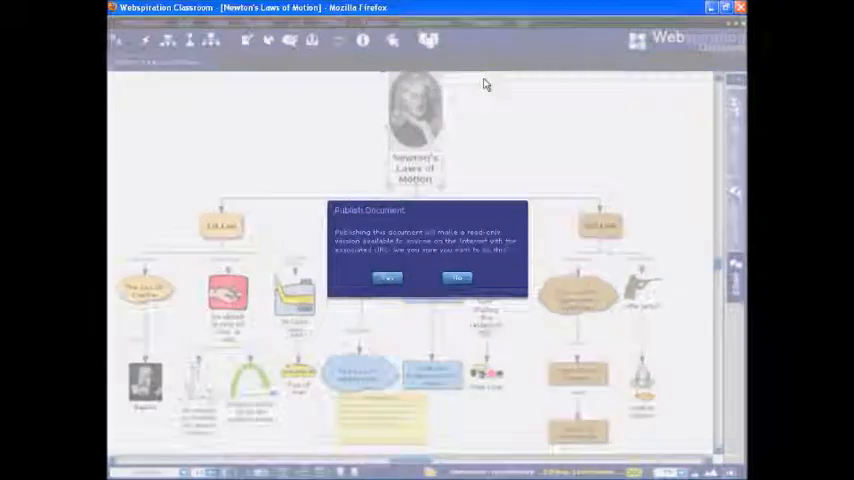
{"action": "left_click", "coordinate": [388, 276]}
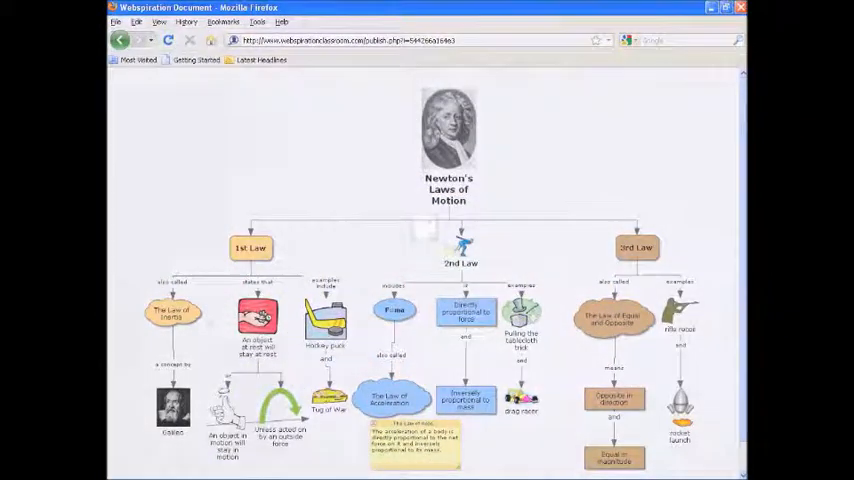